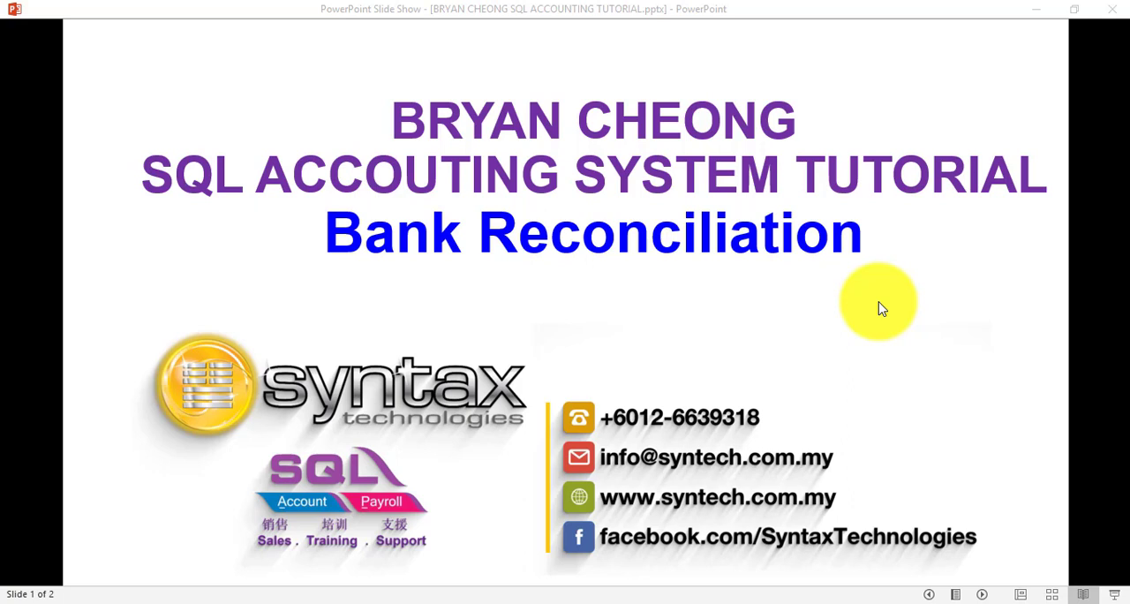
pyautogui.moveTo(710, 375)
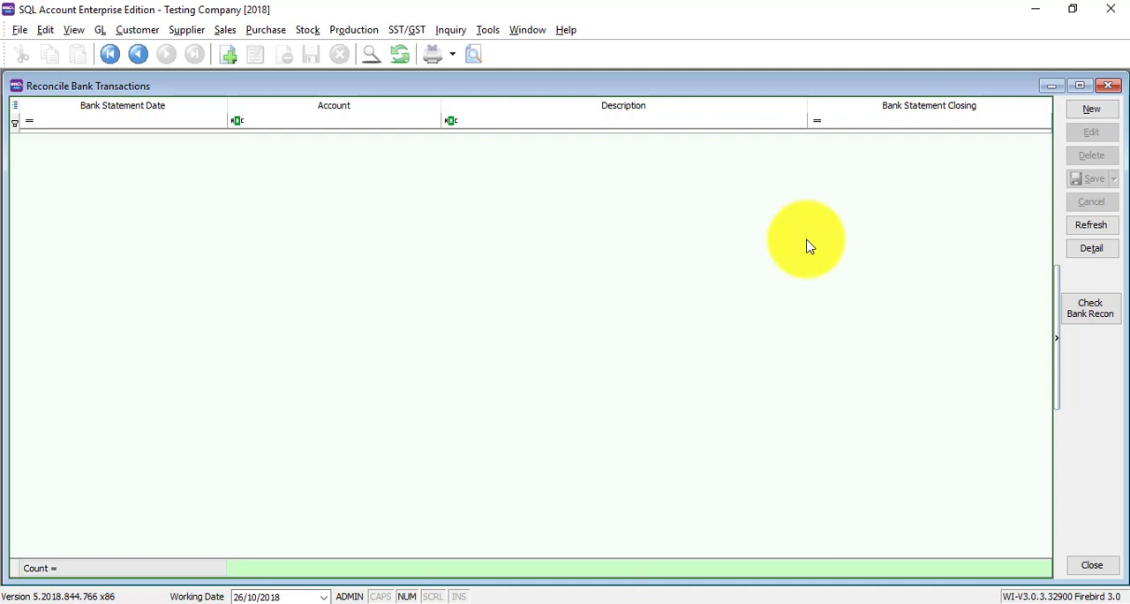
pyautogui.moveTo(791, 289)
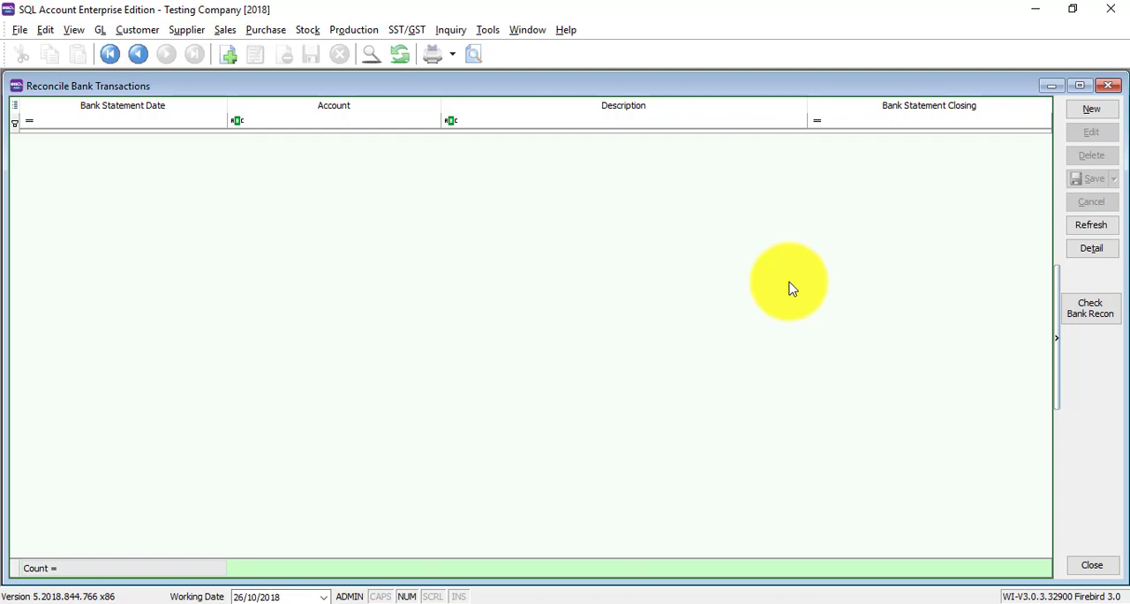
# Begin a new reconciliation dated 31/10/2018 for account 310-001 MAYBANK.
pyautogui.click(1091, 110)
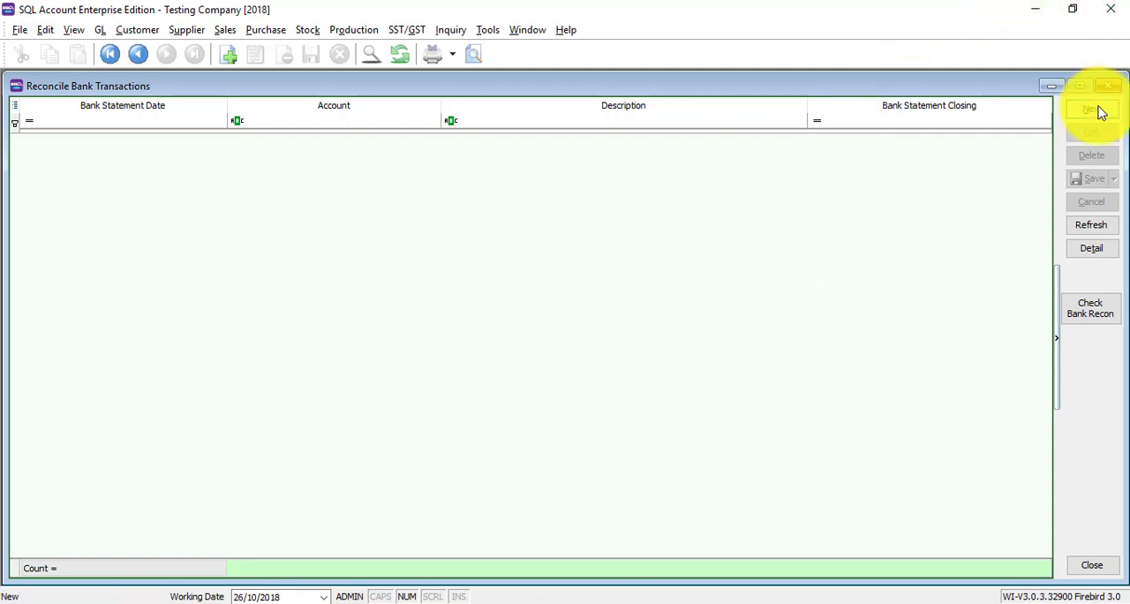
pyautogui.click(1092, 110)
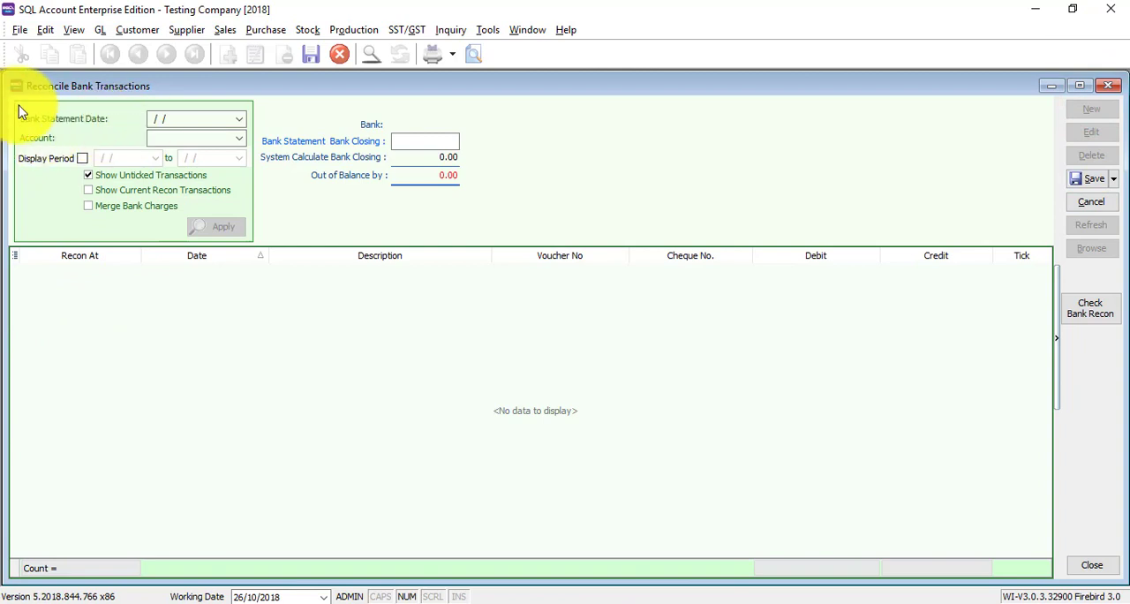
pyautogui.click(239, 119)
pyautogui.write('31/10/2018')
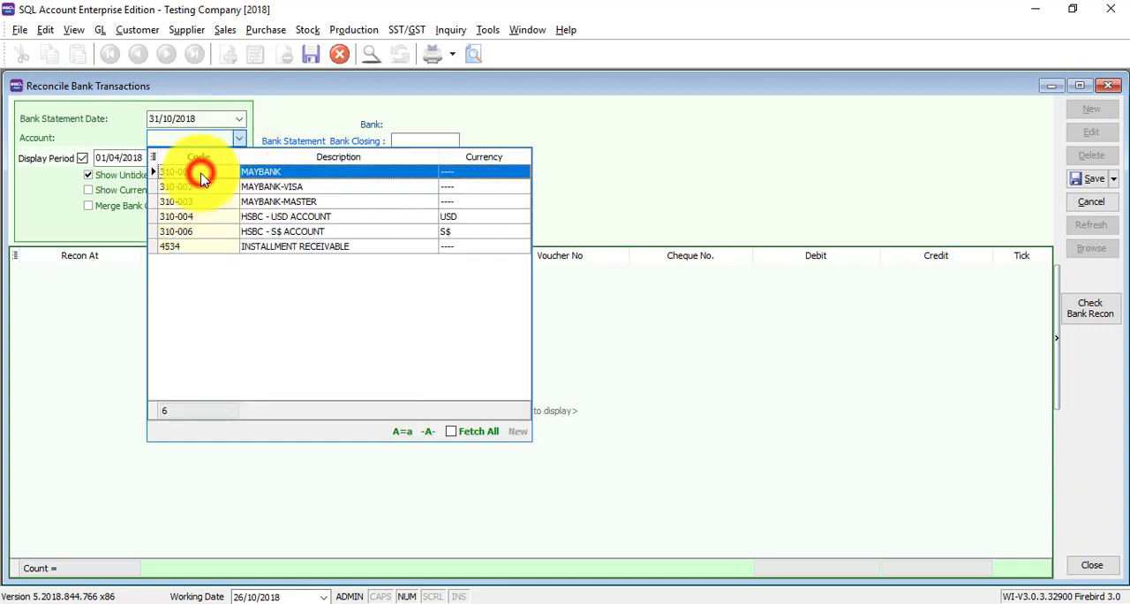
pyautogui.click(261, 171)
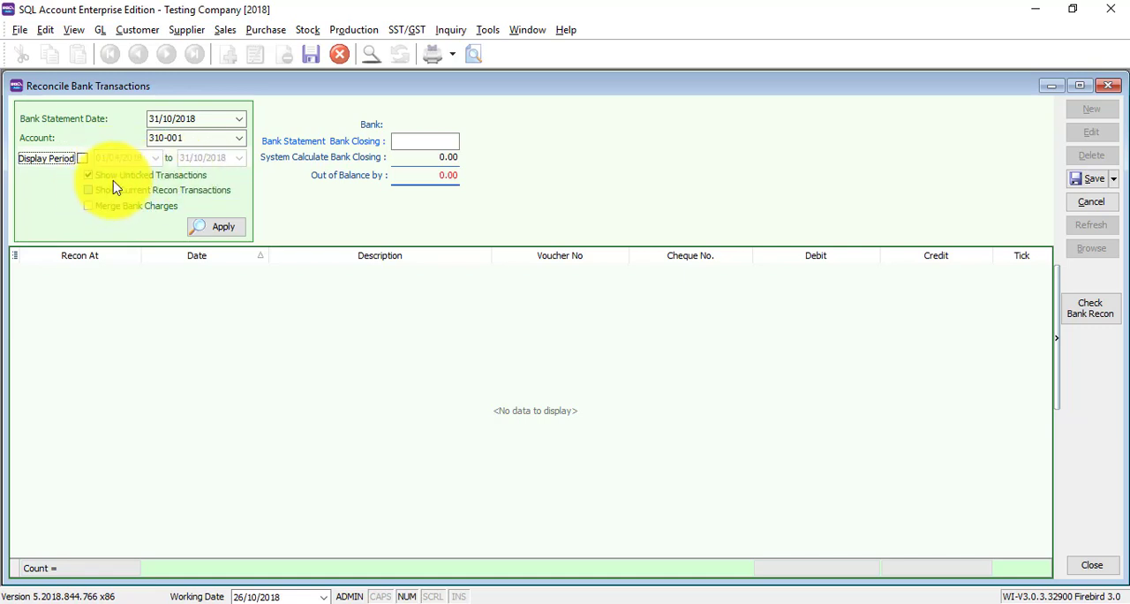
# Untick Display Period and include current recon transactions in the listing.
pyautogui.click(89, 174)
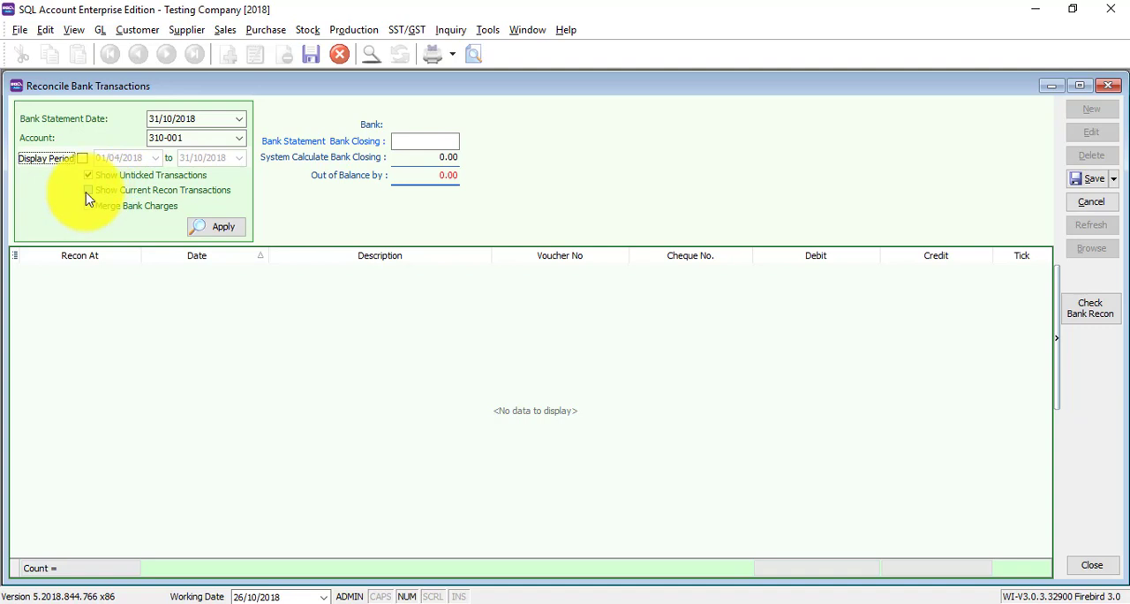
pyautogui.click(88, 191)
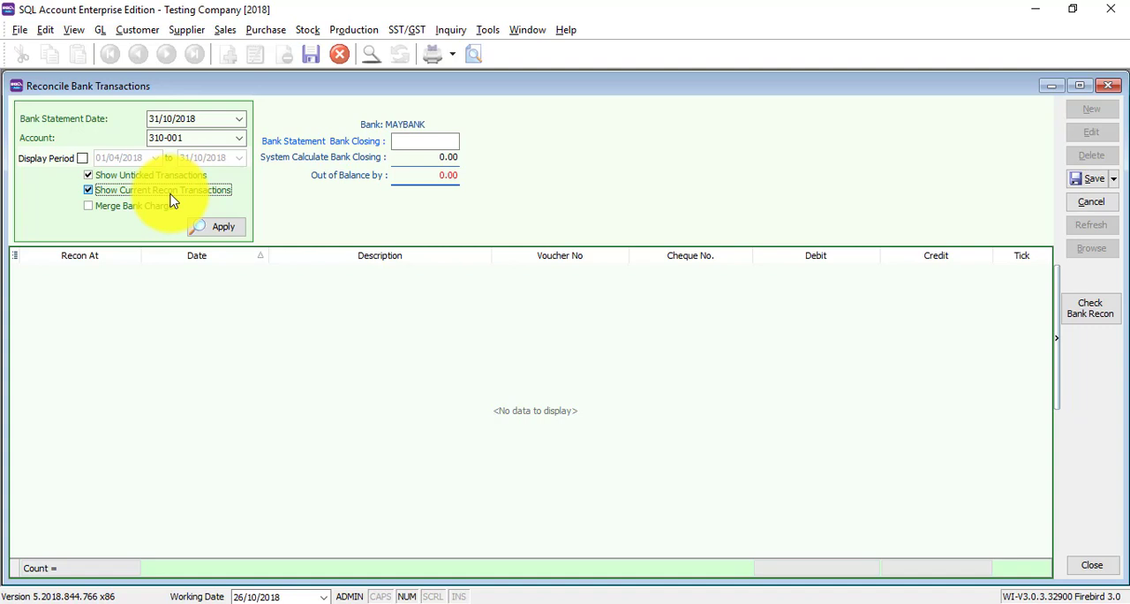
pyautogui.click(216, 227)
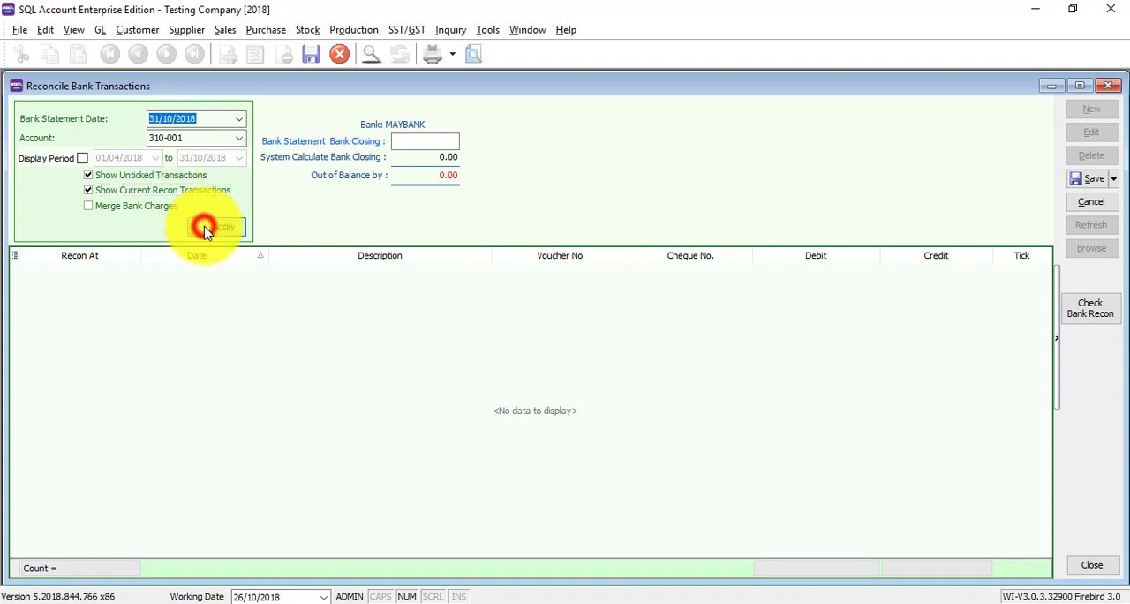
# Apply to load the 28 Maybank transactions and select the bank statement closing balance field.
pyautogui.click(215, 226)
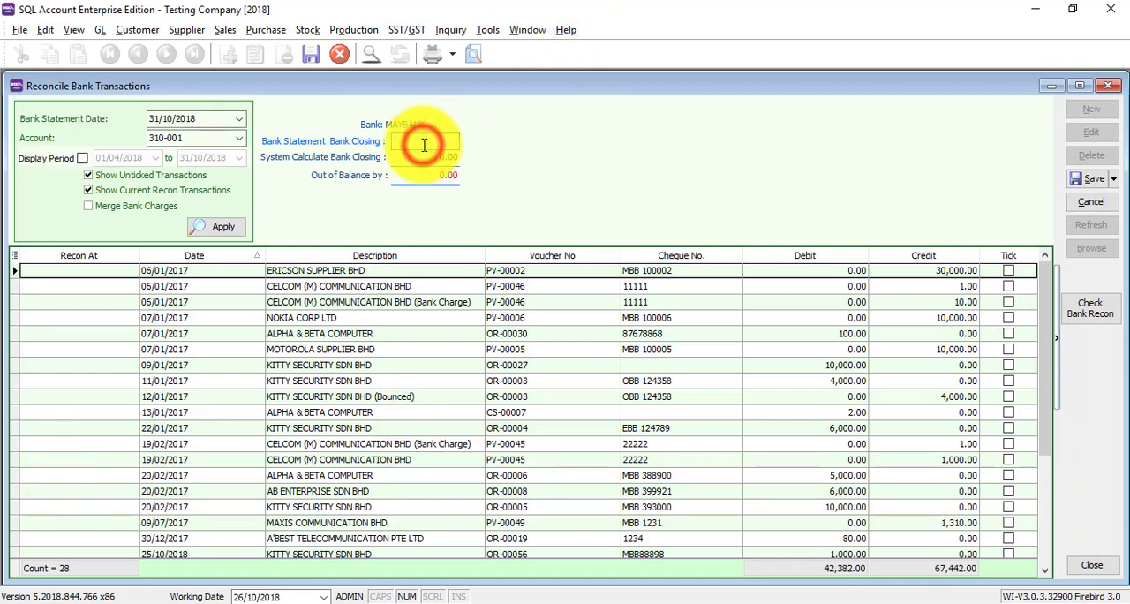
pyautogui.click(424, 141)
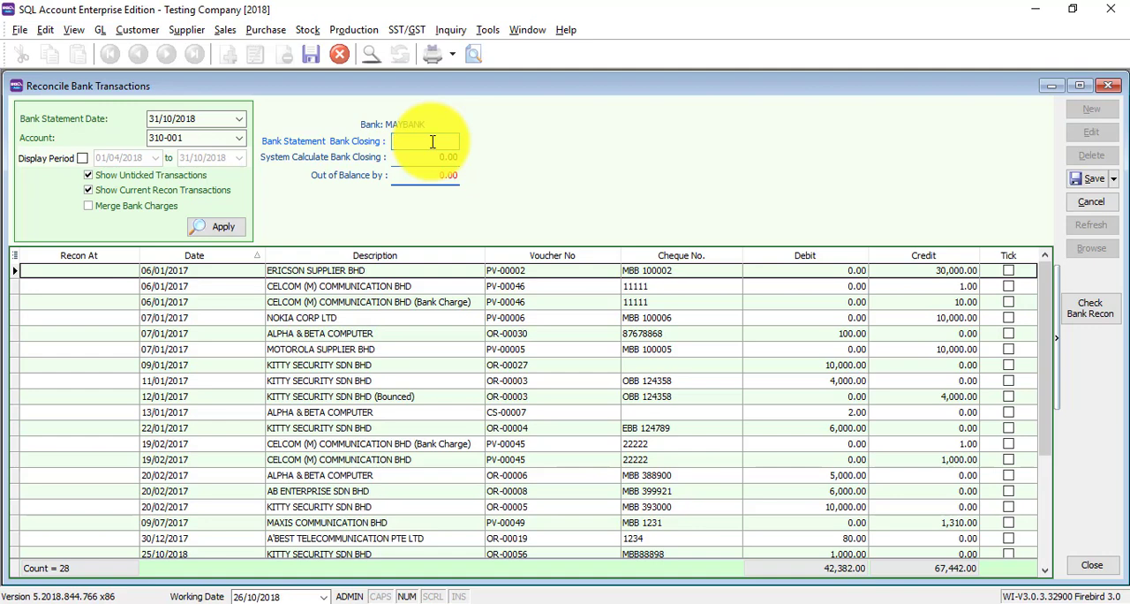
pyautogui.click(431, 141)
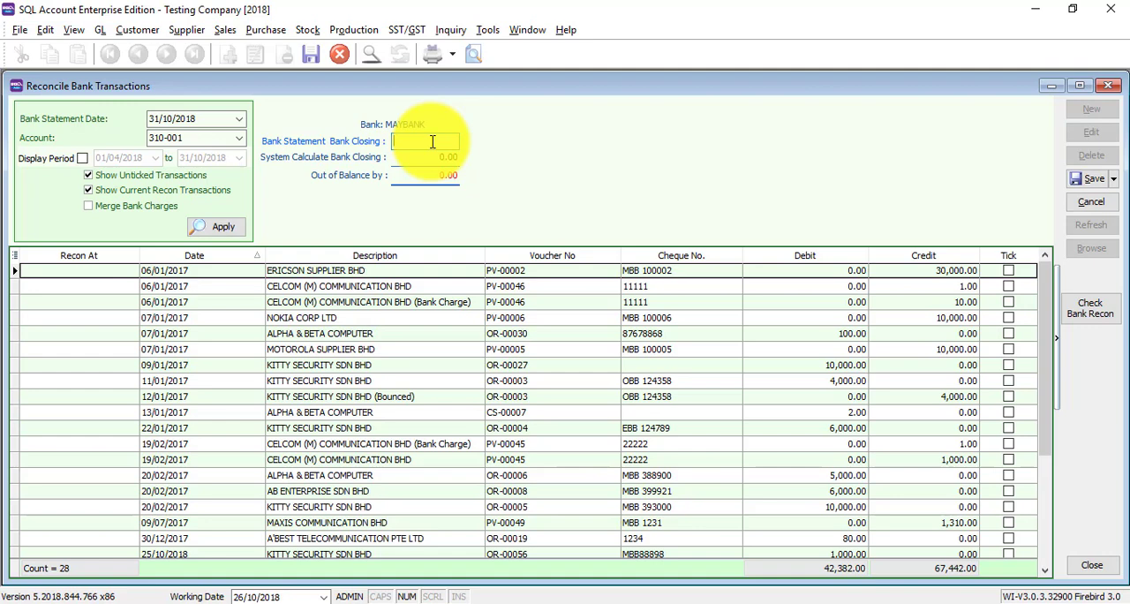
# Enter 10000 as the bank statement closing balance.
pyautogui.write('100000.00')
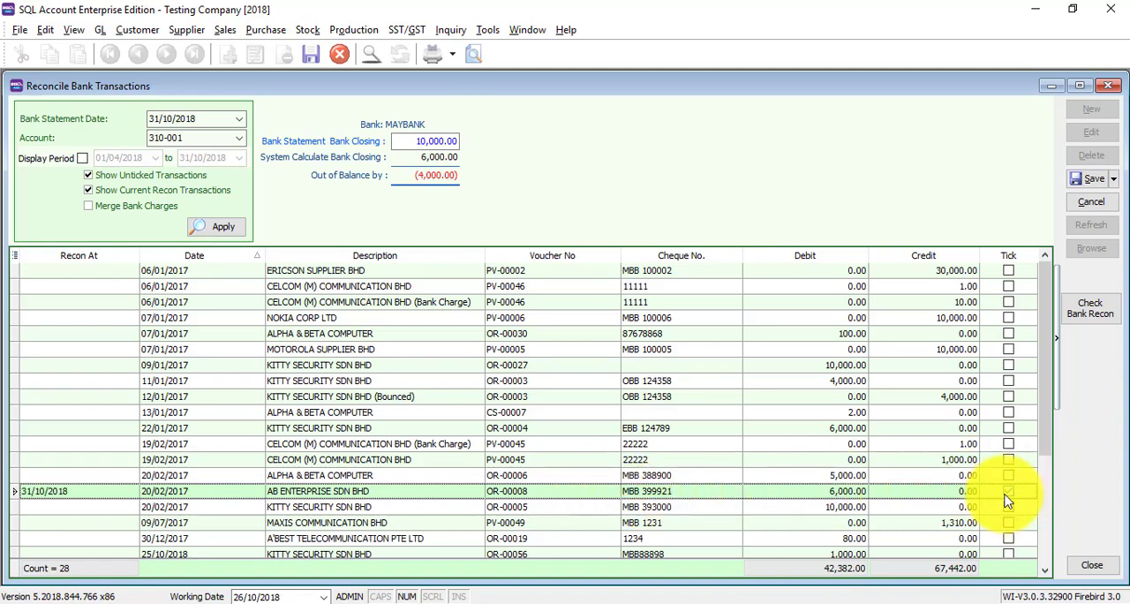
# Untick then re-tick the 6,000 AB Enterprise OR-00008 receipt.
pyautogui.click(1008, 491)
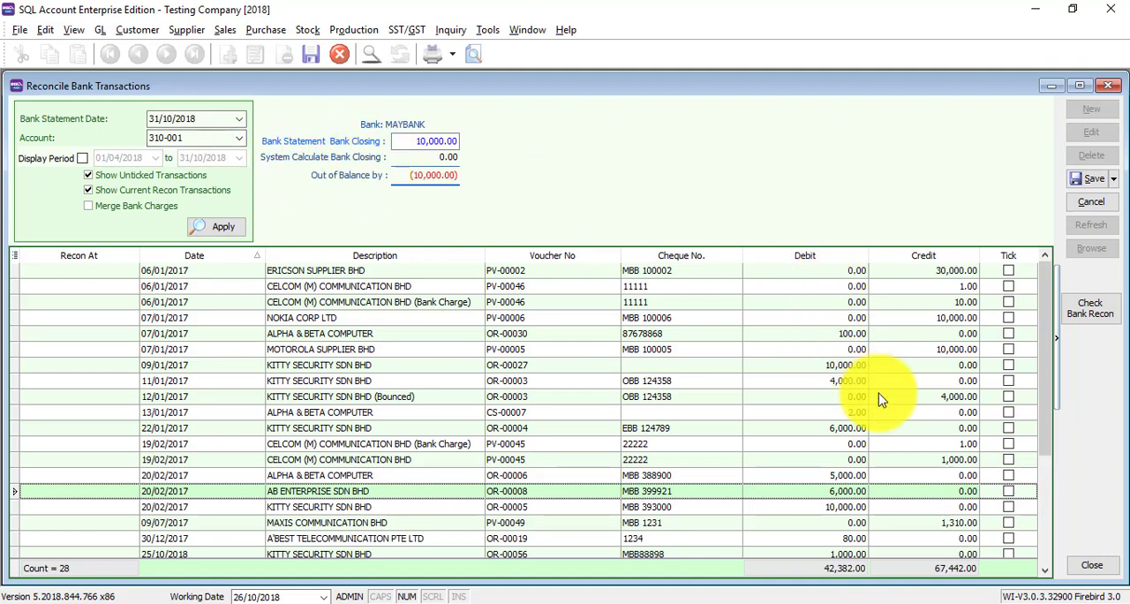
pyautogui.click(1009, 491)
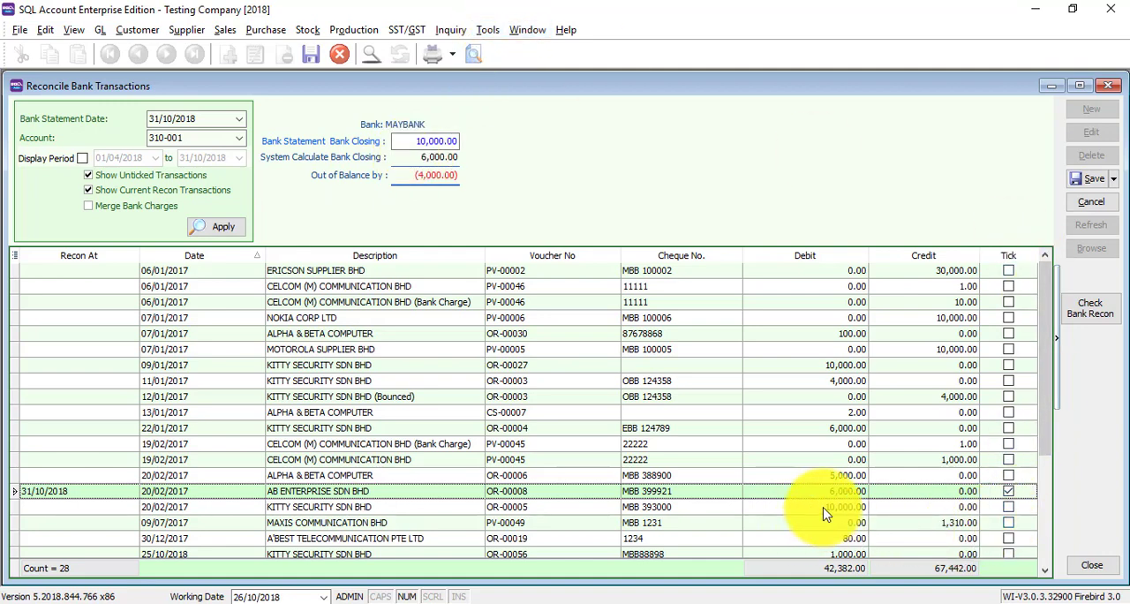
pyautogui.moveTo(828, 509)
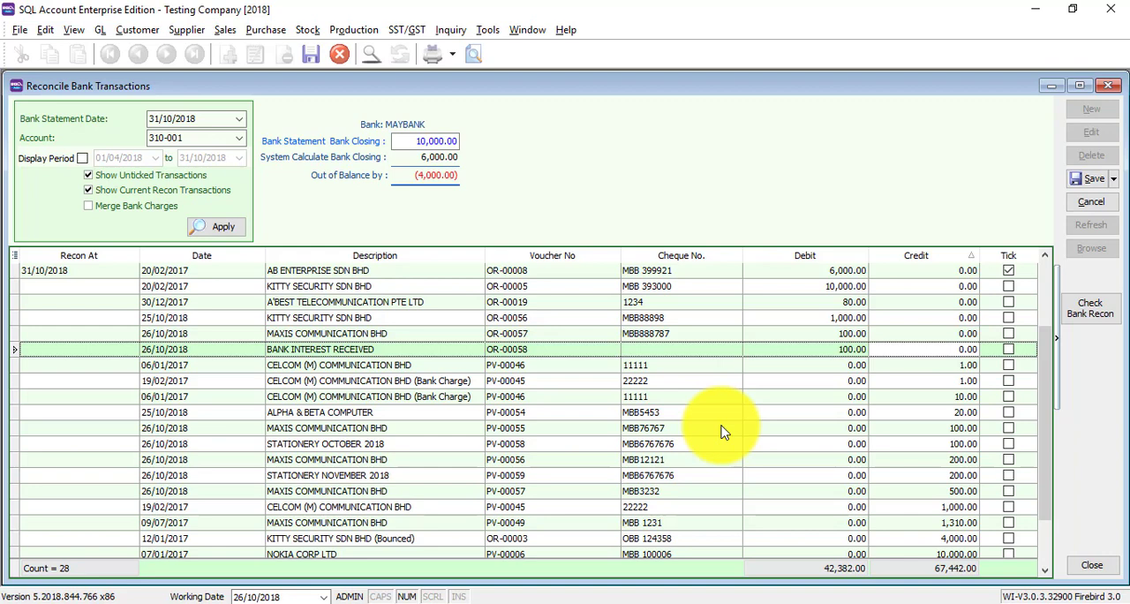
pyautogui.moveTo(1016, 427)
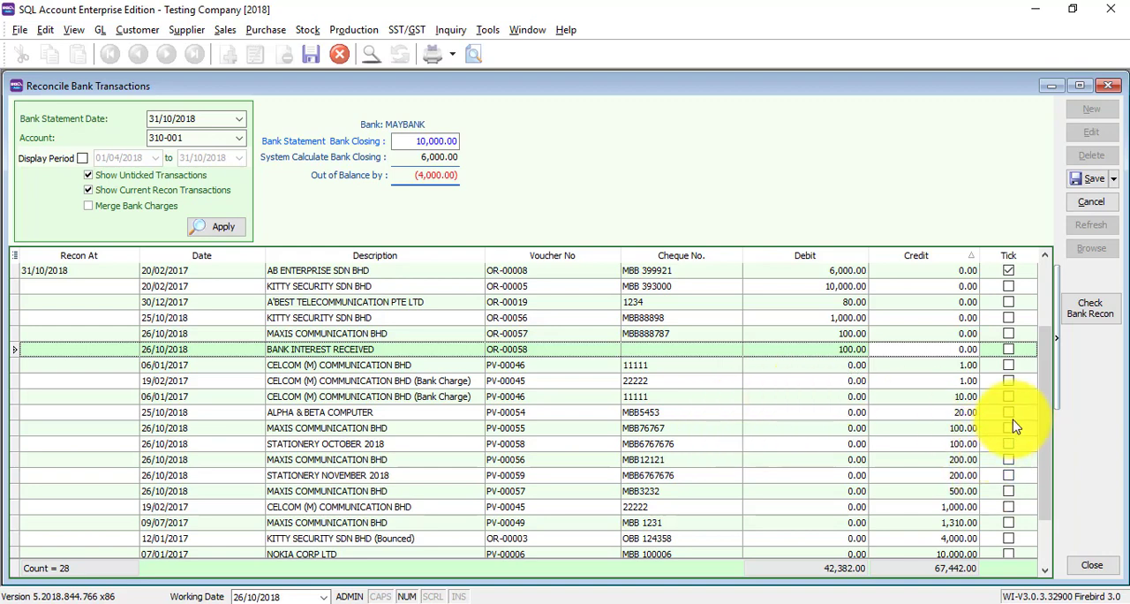
# Tick the bank interest receipt and payment vouchers, bringing out-of-balance to (10,520.00).
pyautogui.click(1008, 507)
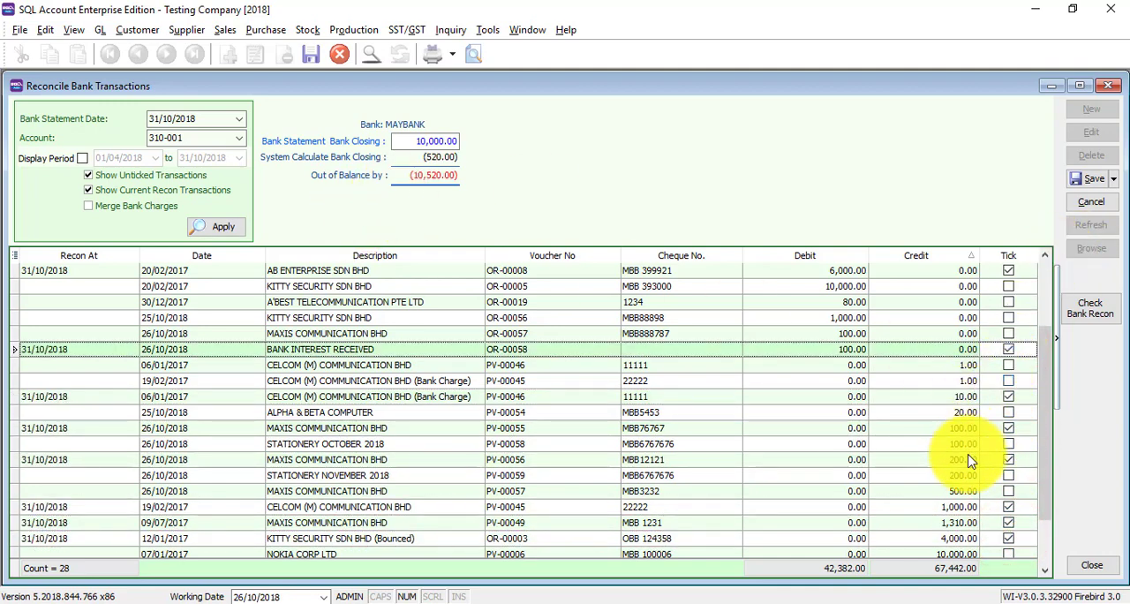
pyautogui.scroll(3)
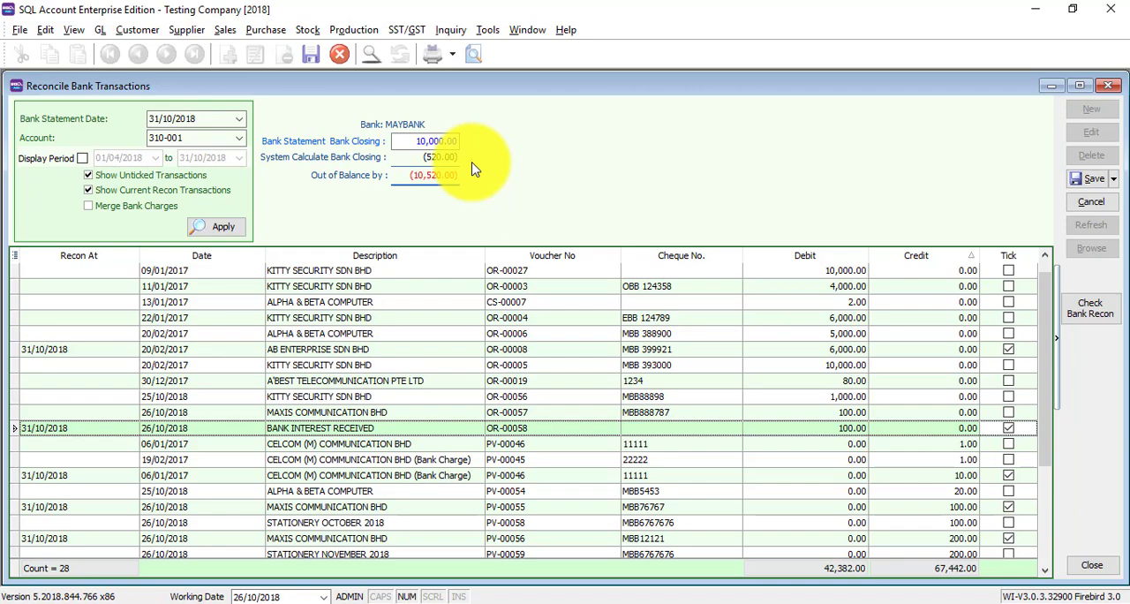
pyautogui.scroll(-3)
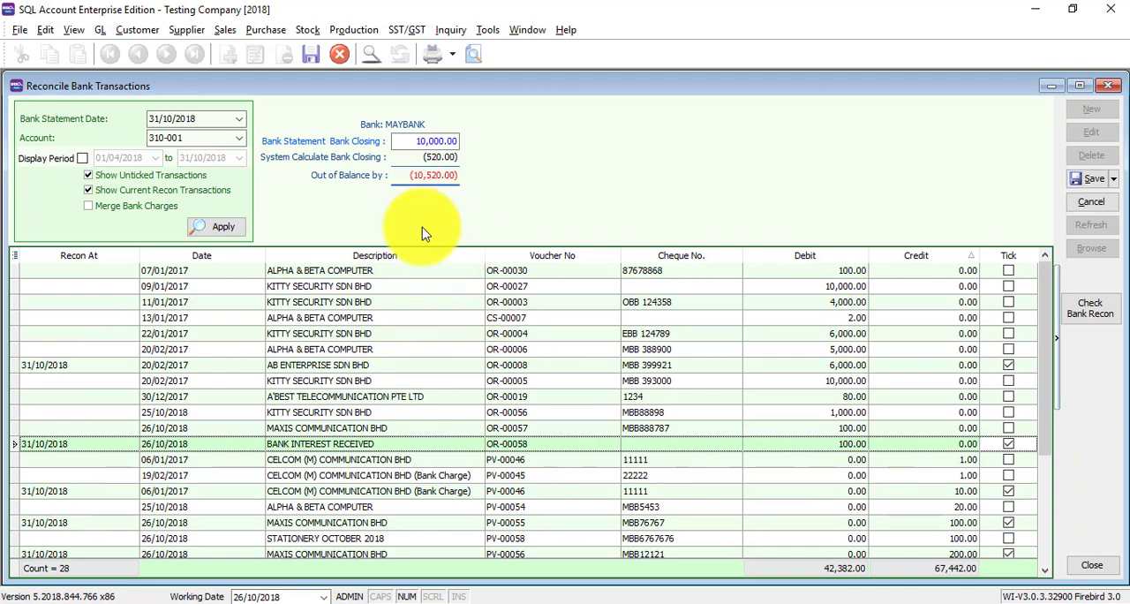
pyautogui.moveTo(685, 145)
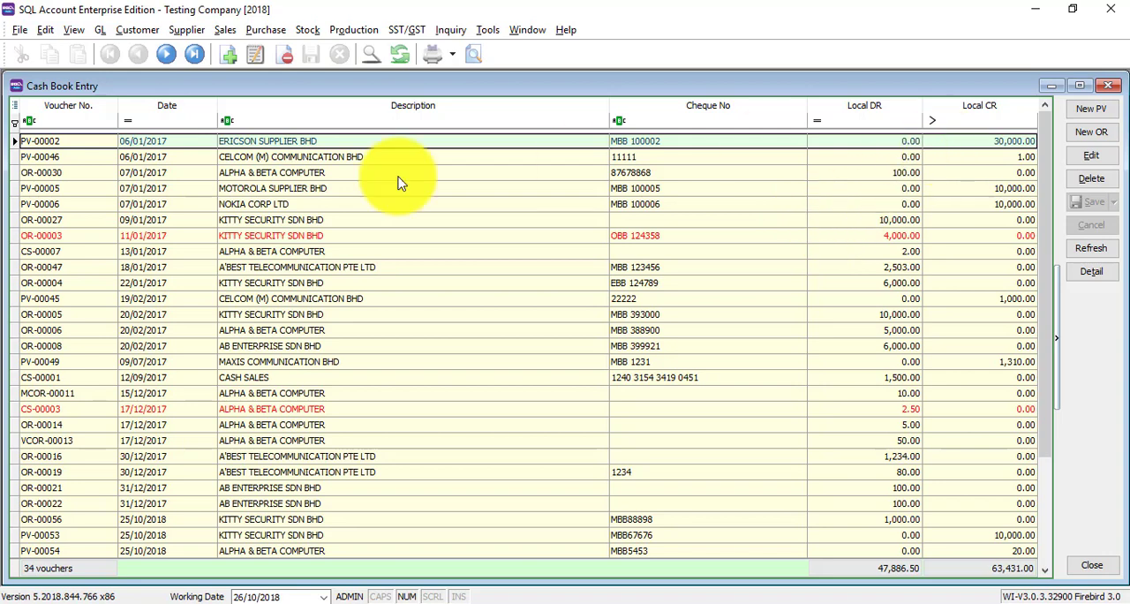
# Create a Maybank payment voucher paid to BANK CHARGES OCTOBER 2018.
pyautogui.click(1092, 107)
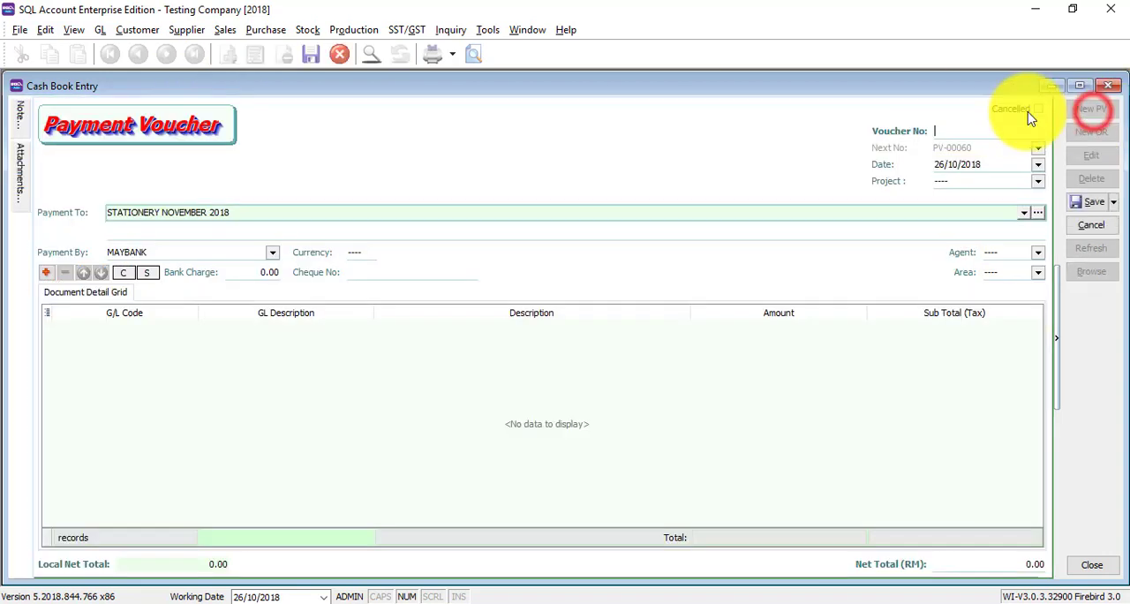
pyautogui.click(1092, 109)
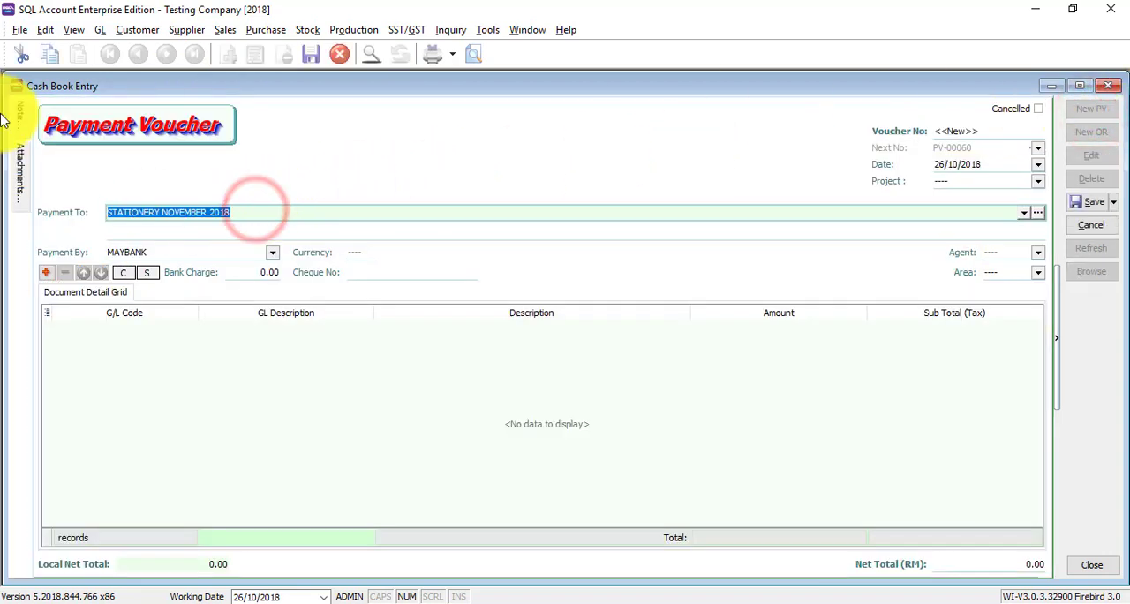
pyautogui.write('BANK CHARGES OCTOBER 2018')
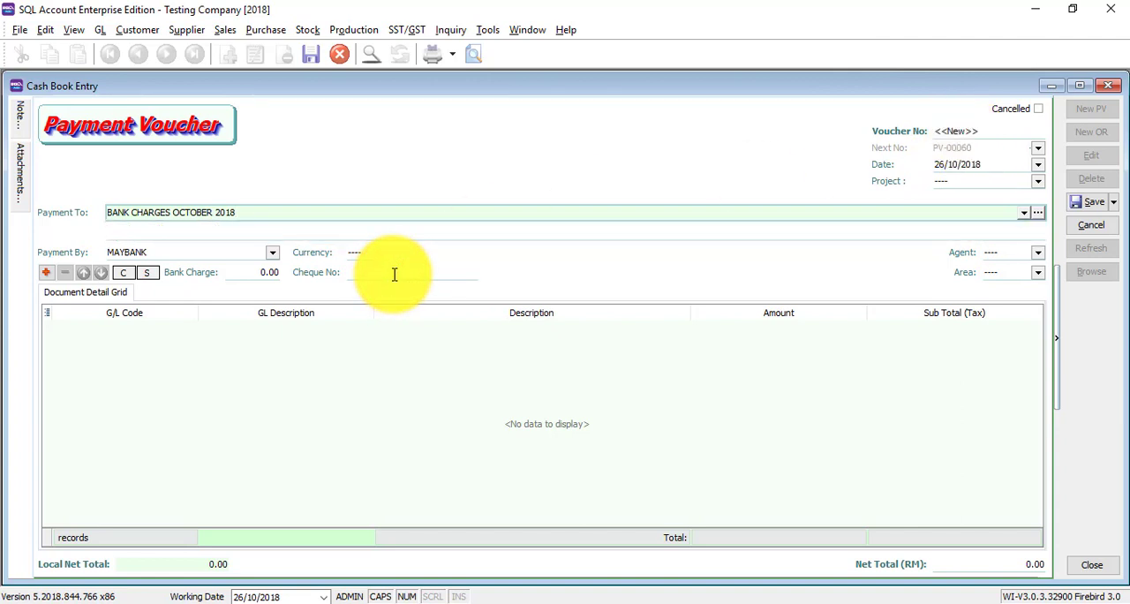
pyautogui.write('BANK C')
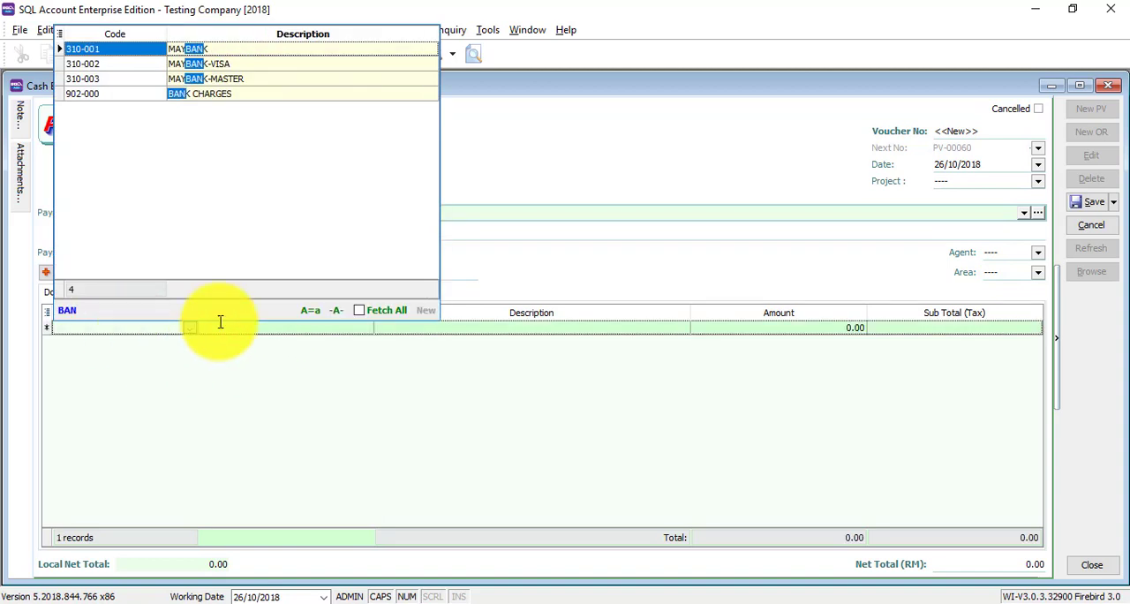
# Add a 902-000 bank charges line of 10.00 and save the voucher.
pyautogui.click(227, 93)
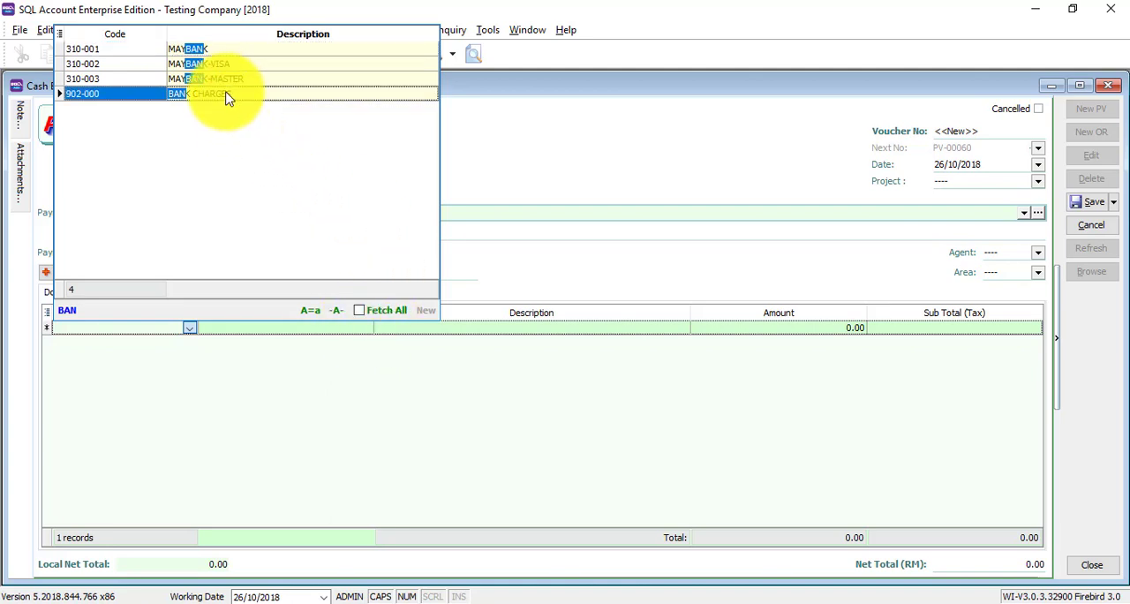
pyautogui.click(194, 93)
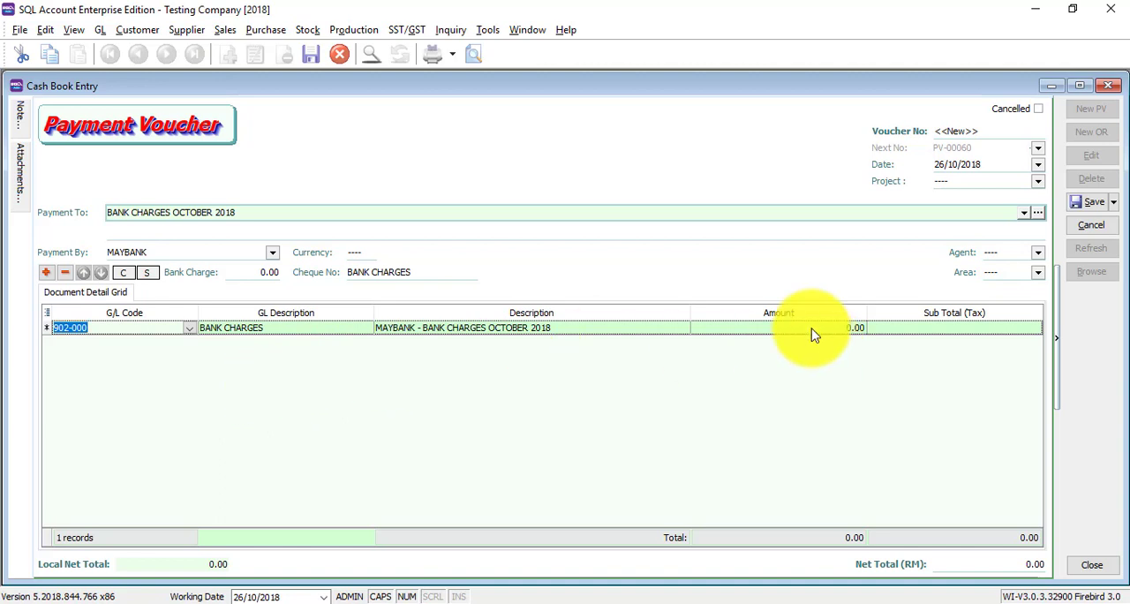
pyautogui.write('10')
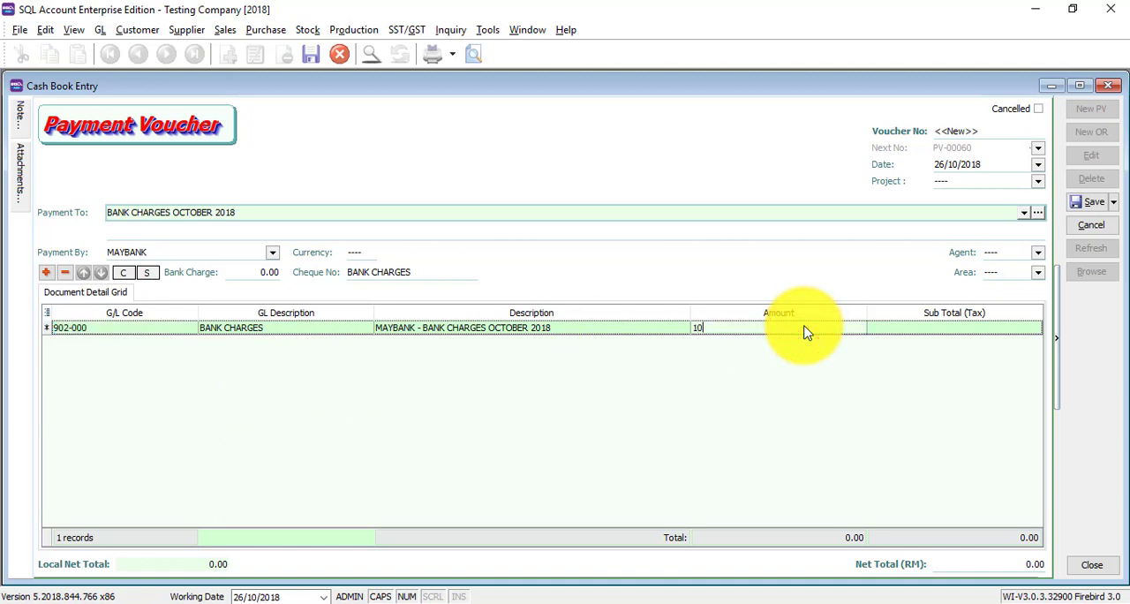
pyautogui.click(1092, 202)
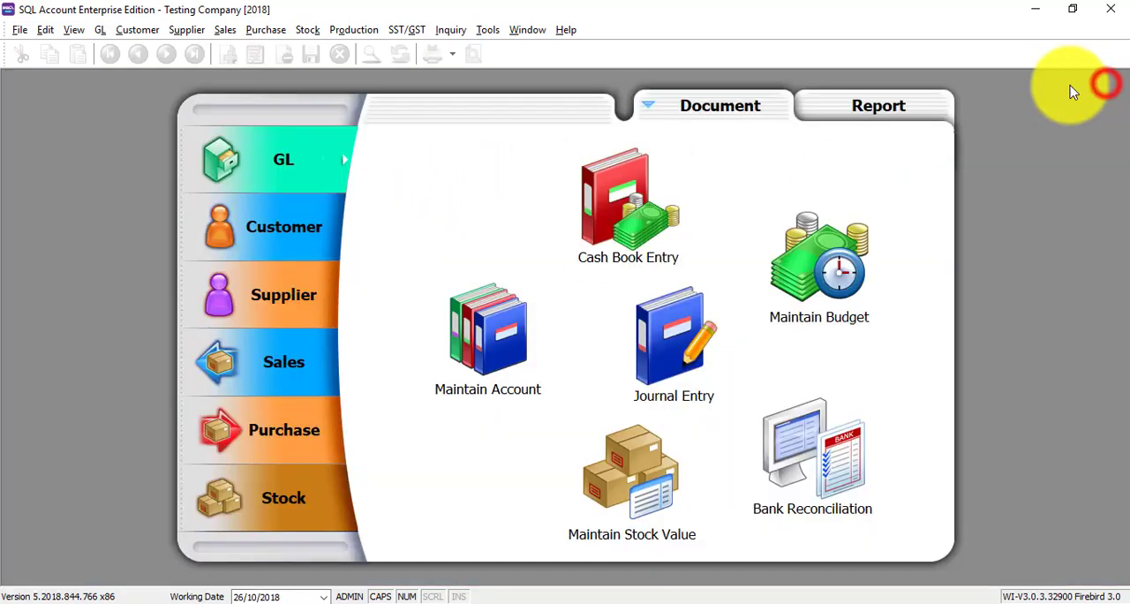
pyautogui.moveTo(792, 445)
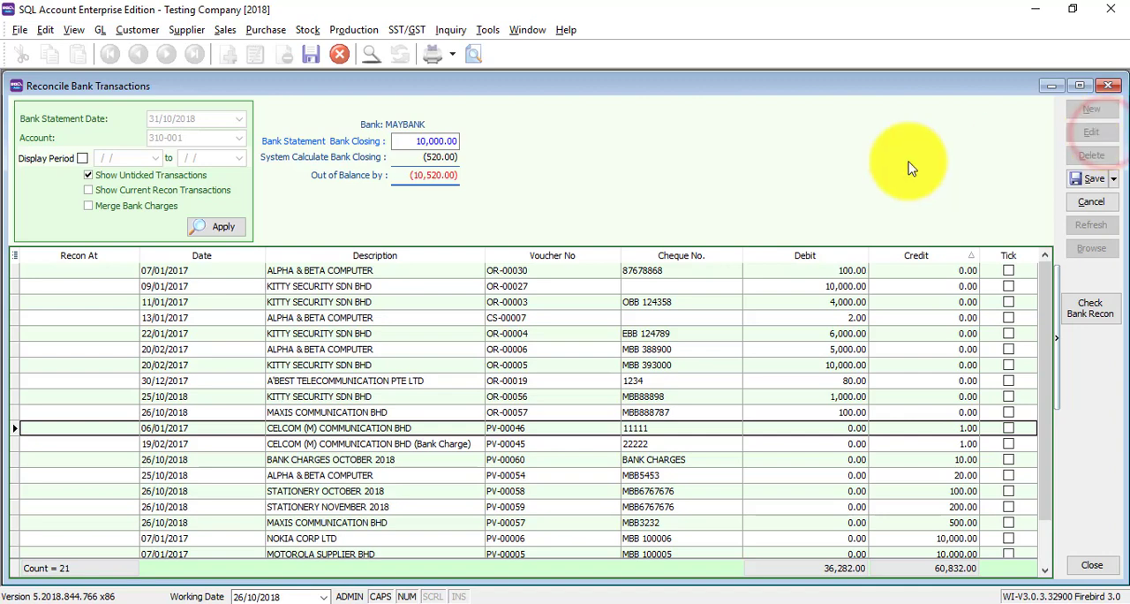
# Reopen the 31/10/2018 reconciliation and tick the PV-00060 bank charges voucher.
pyautogui.click(88, 191)
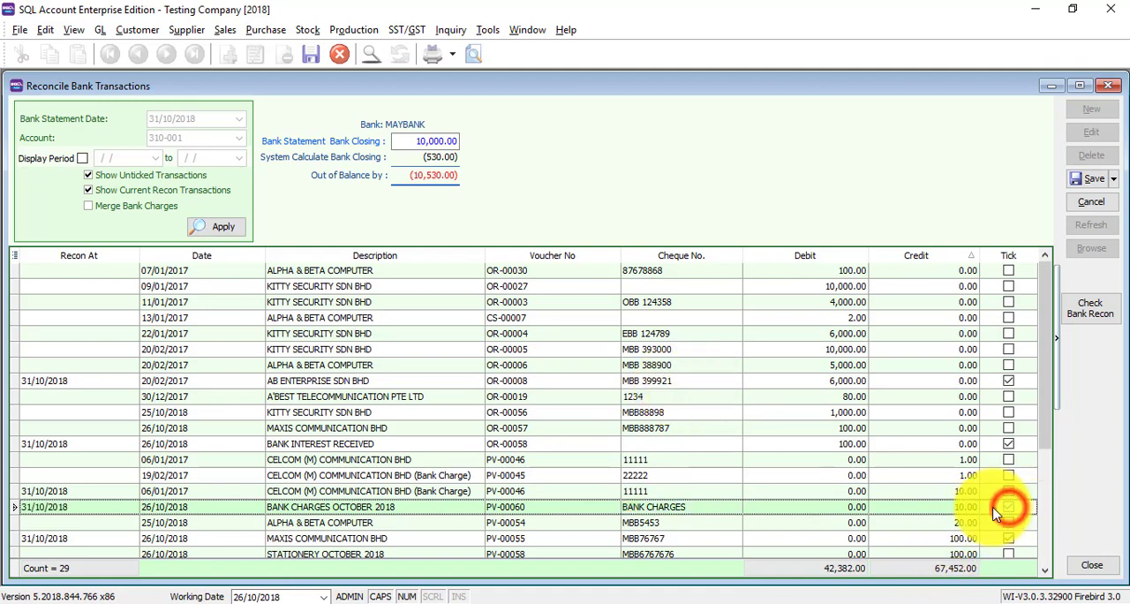
pyautogui.click(1009, 505)
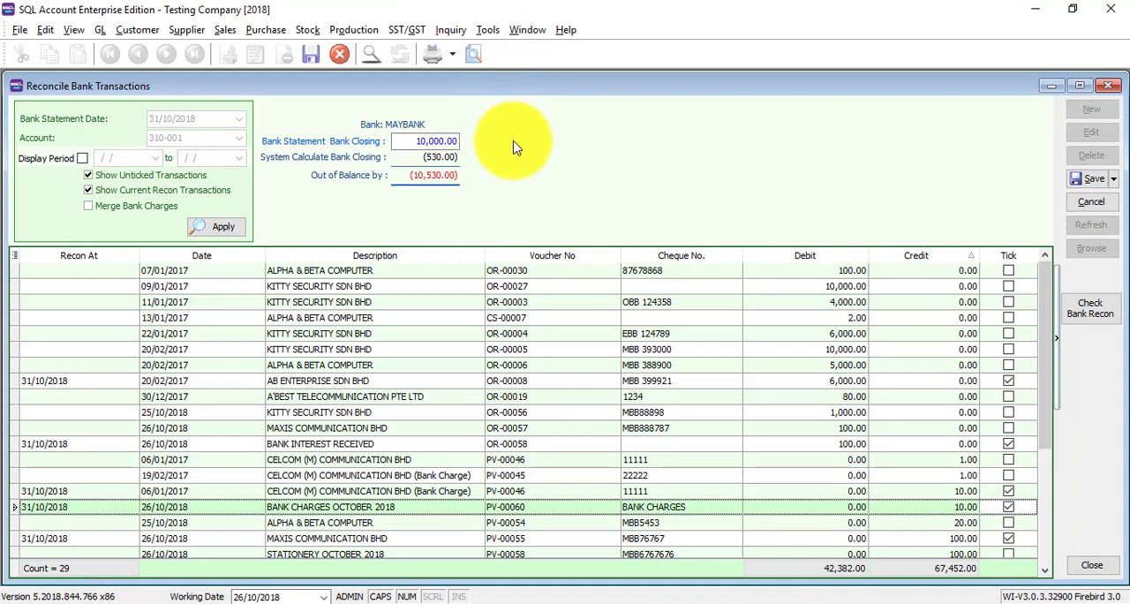
pyautogui.moveTo(392, 191)
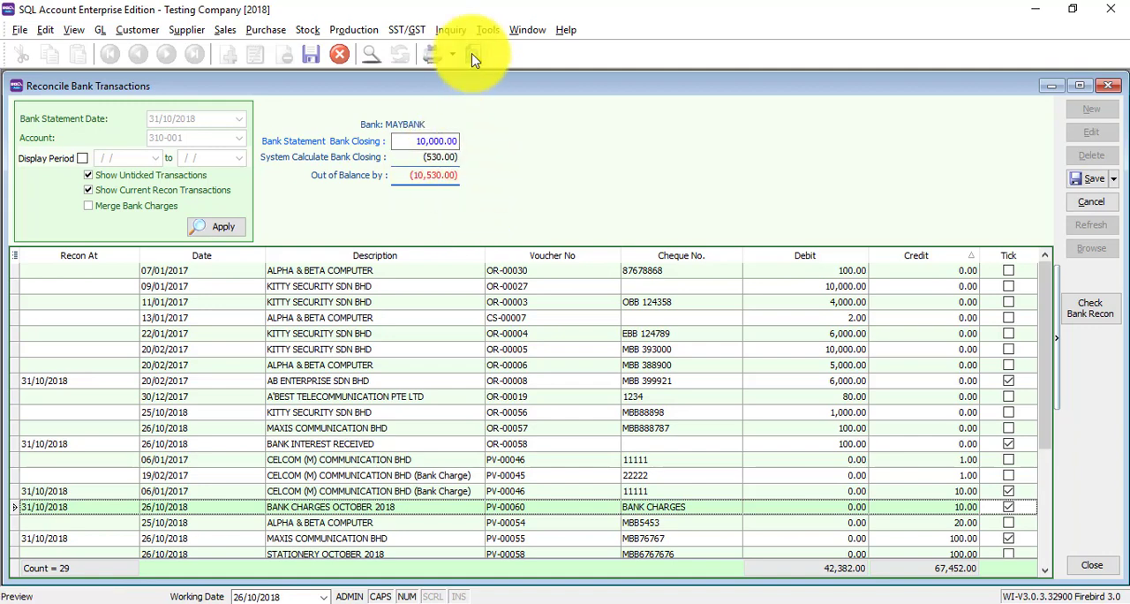
# Preview the GL Bank Reconciliation Report for Maybank as at 31/10/2018.
pyautogui.click(476, 53)
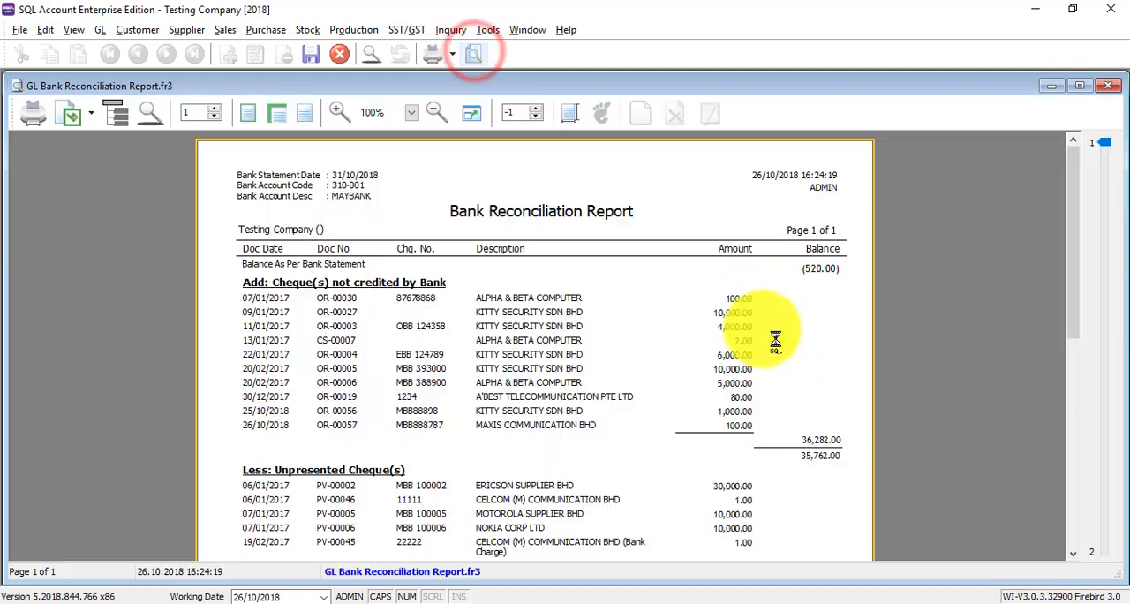
pyautogui.scroll(-3)
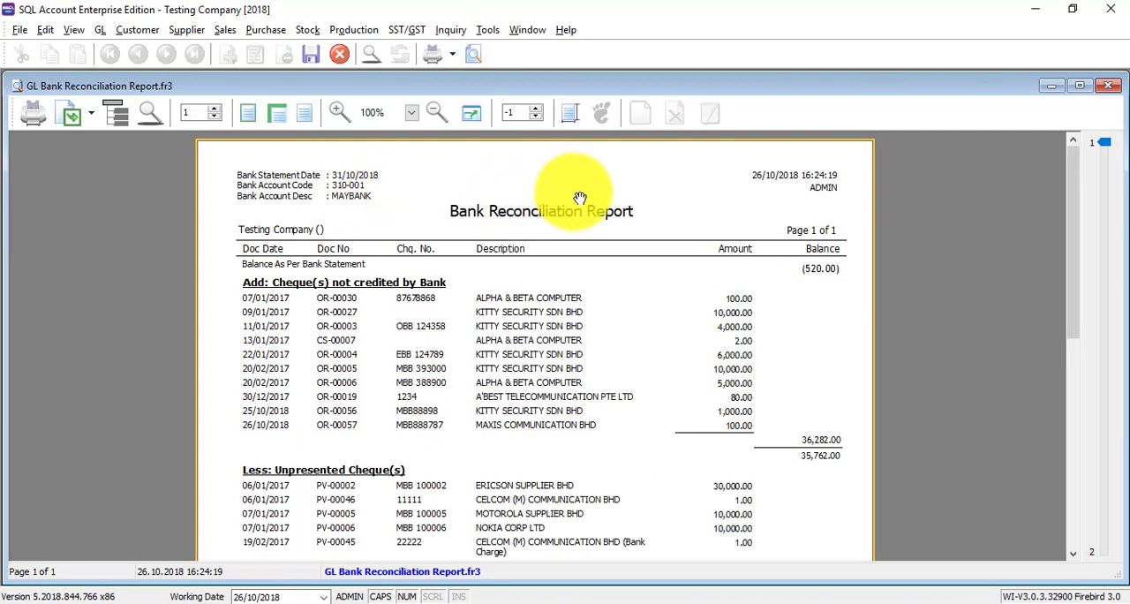
pyautogui.moveTo(371, 300)
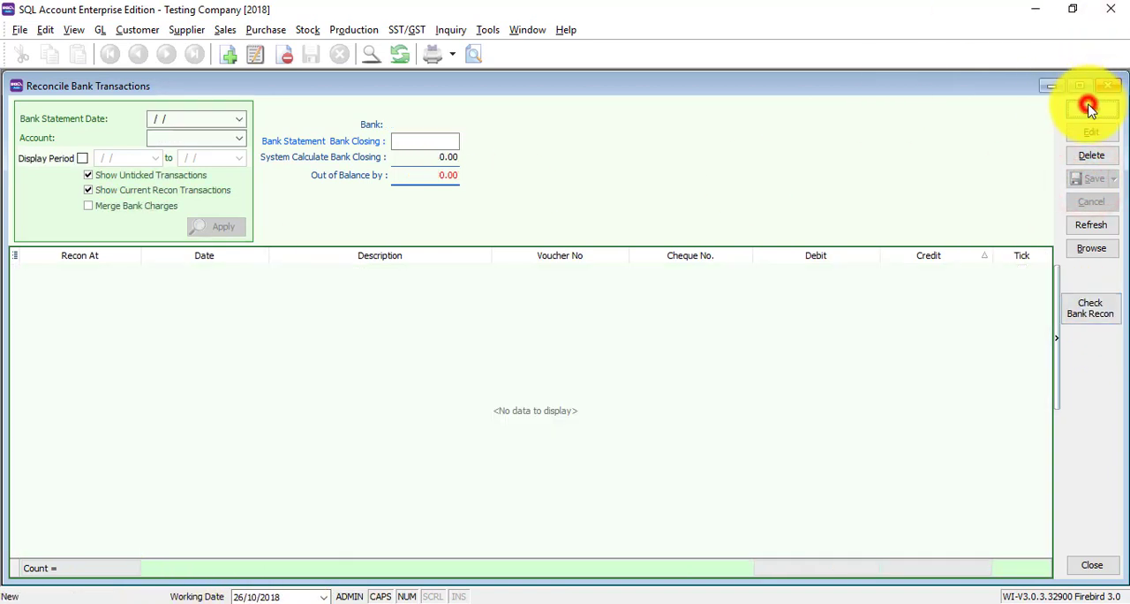
# Start a fresh blank bank reconciliation.
pyautogui.click(1091, 108)
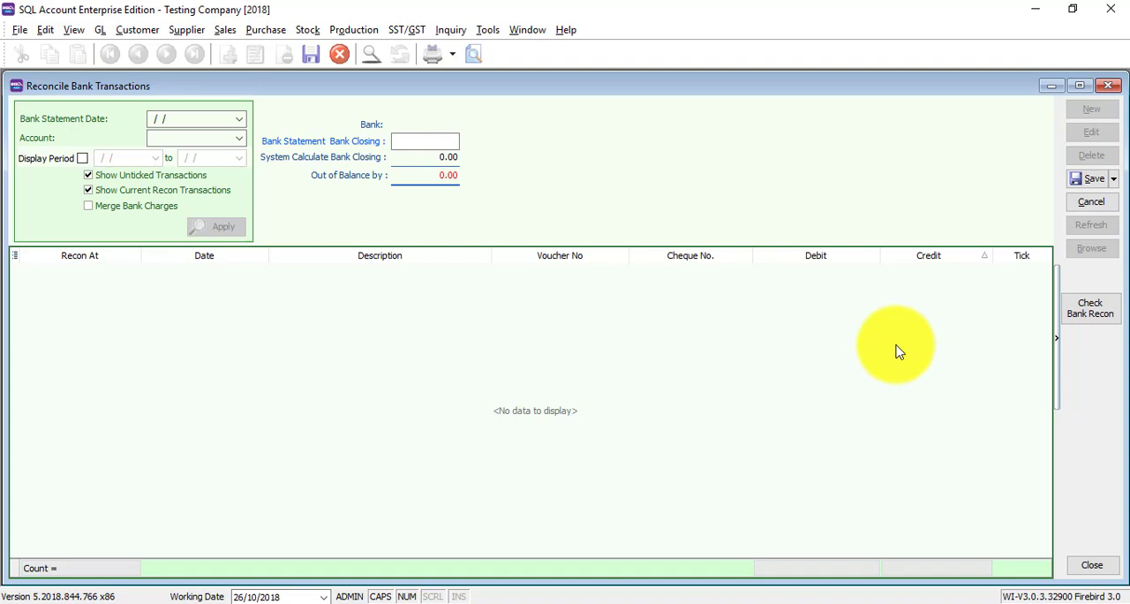
pyautogui.moveTo(834, 349)
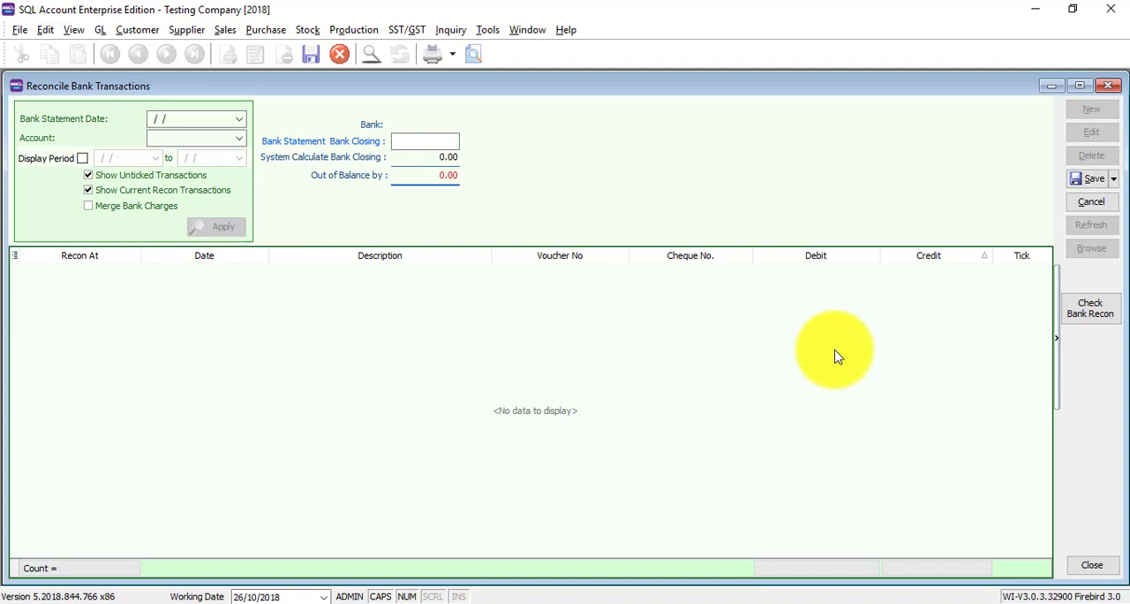
pyautogui.moveTo(834, 342)
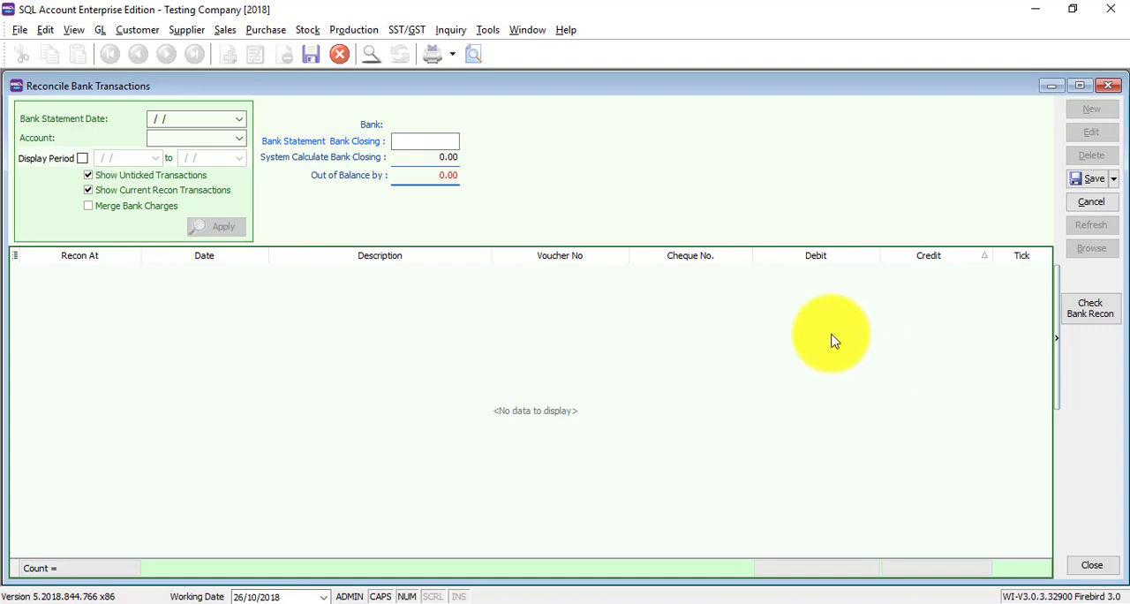